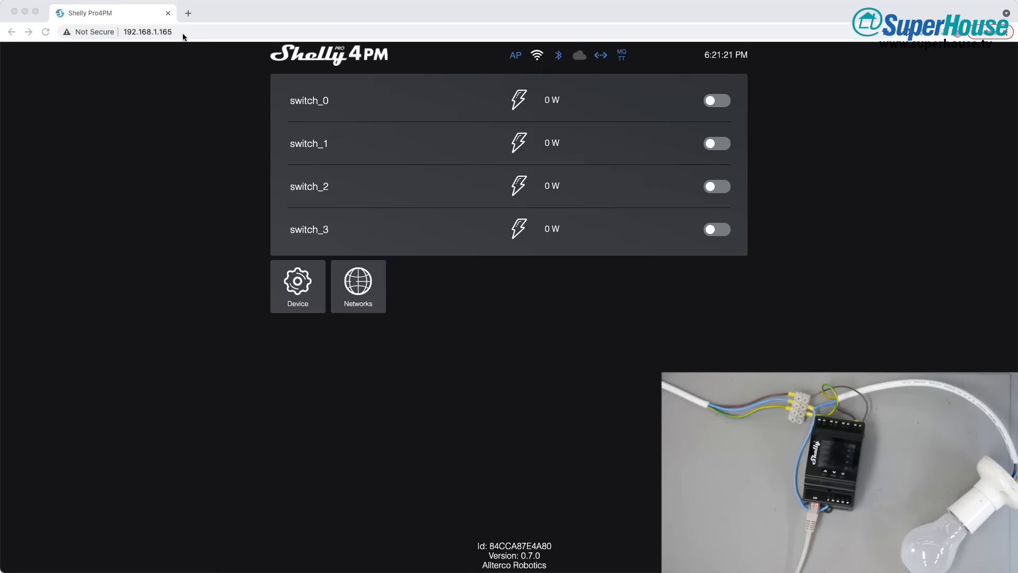
- Toggle switch_0 on to light the lamp, then back off
click(149, 31)
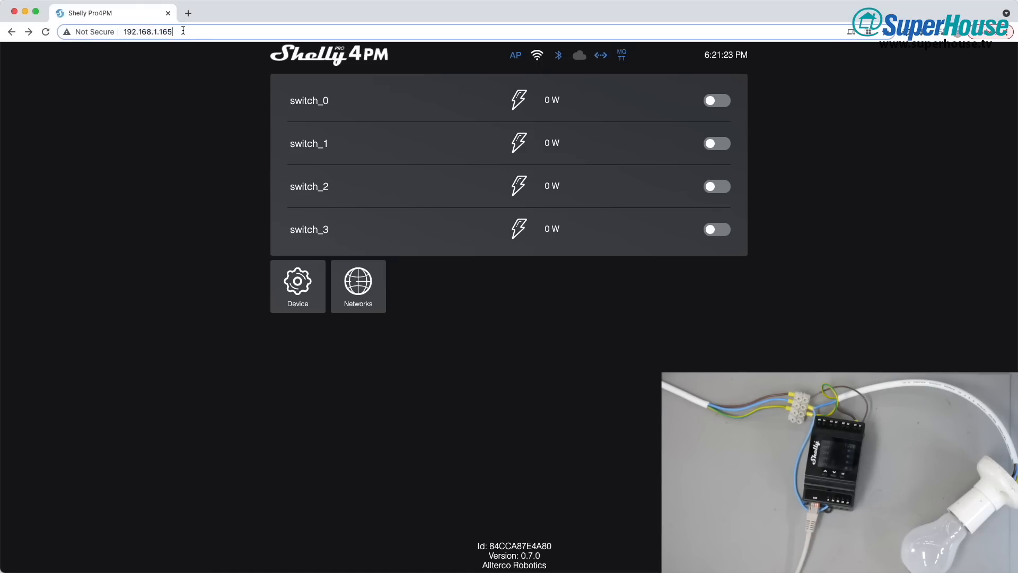
mouse_move(155, 49)
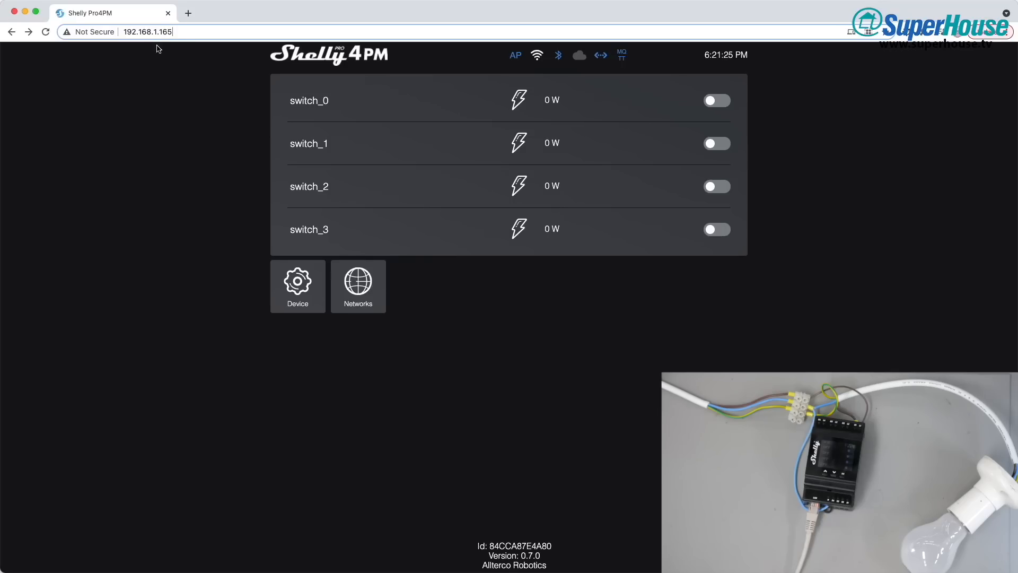
mouse_move(417, 201)
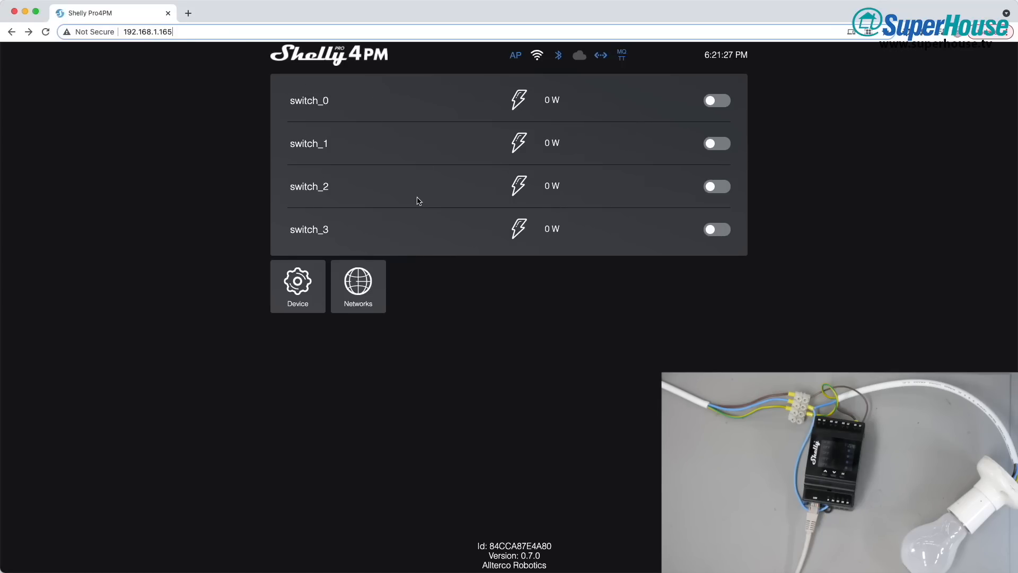
mouse_move(325, 105)
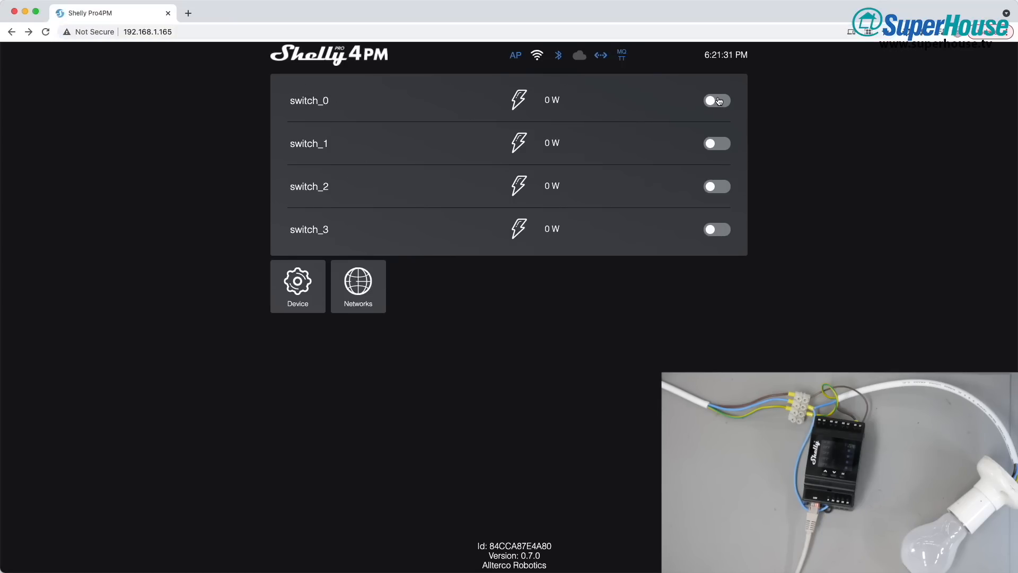
click(716, 101)
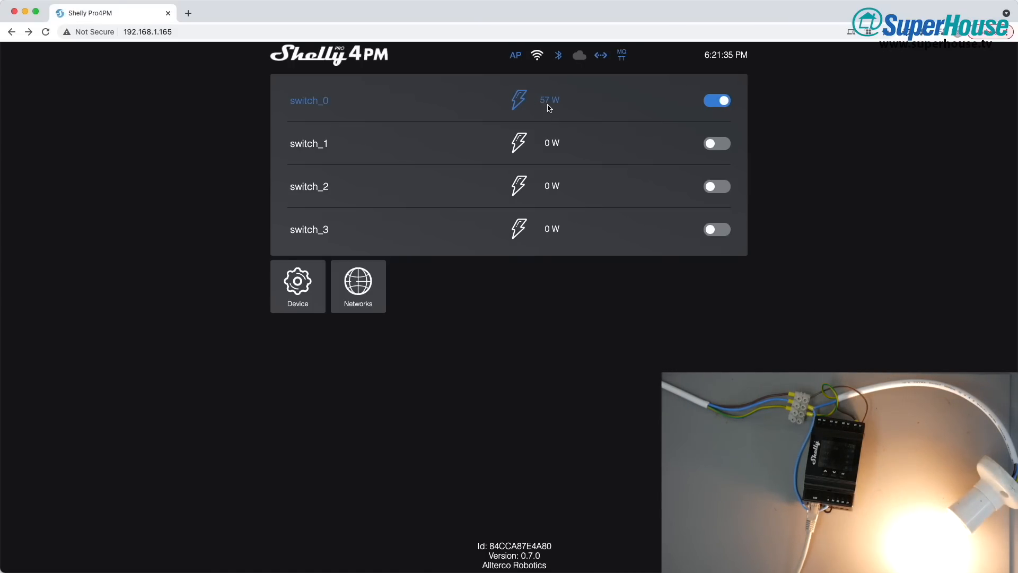
click(717, 101)
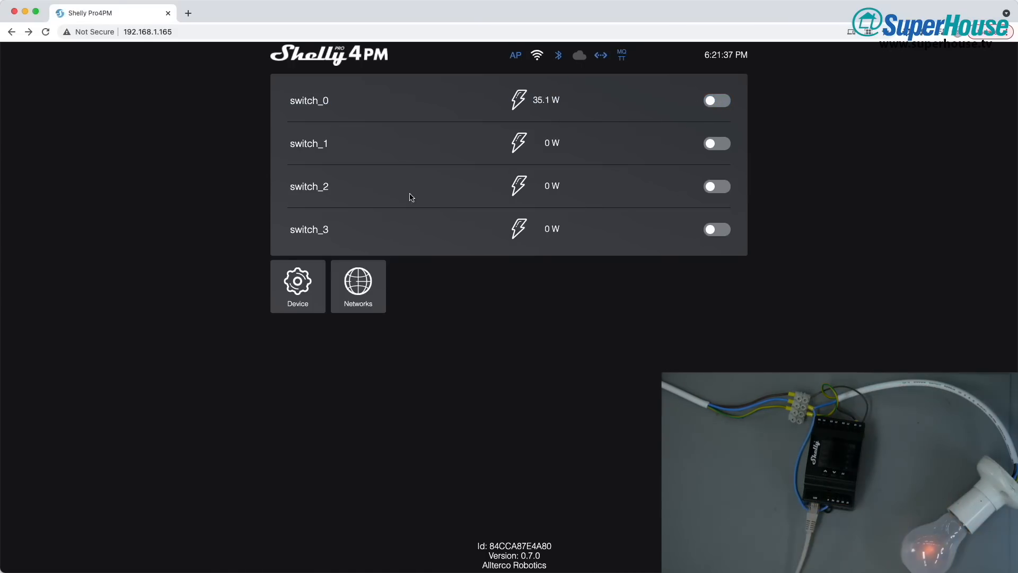
- Browse the Device network settings, expanding the Wifi, Access point and Ethernet sections
click(297, 285)
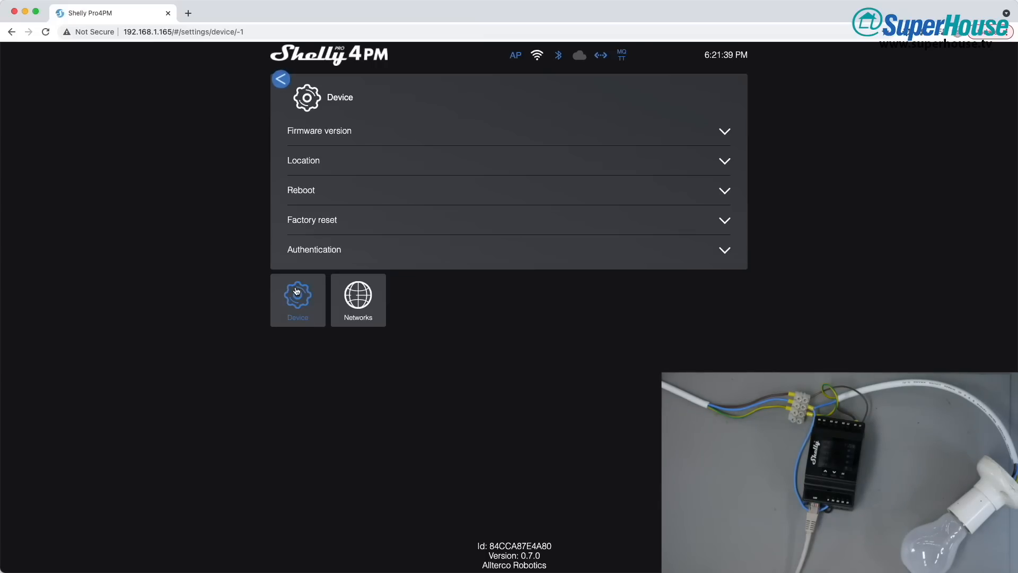
mouse_move(309, 173)
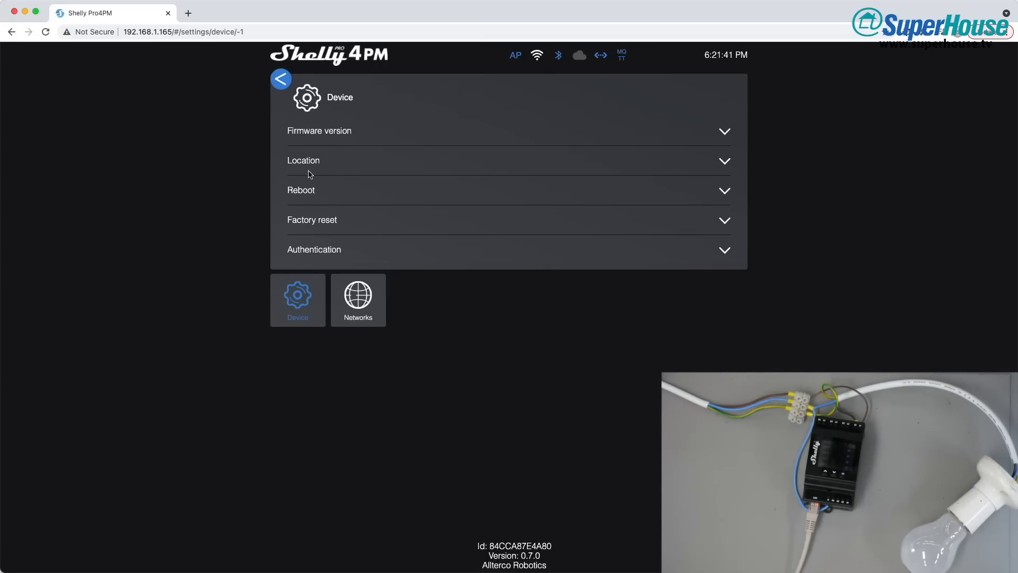
mouse_move(354, 220)
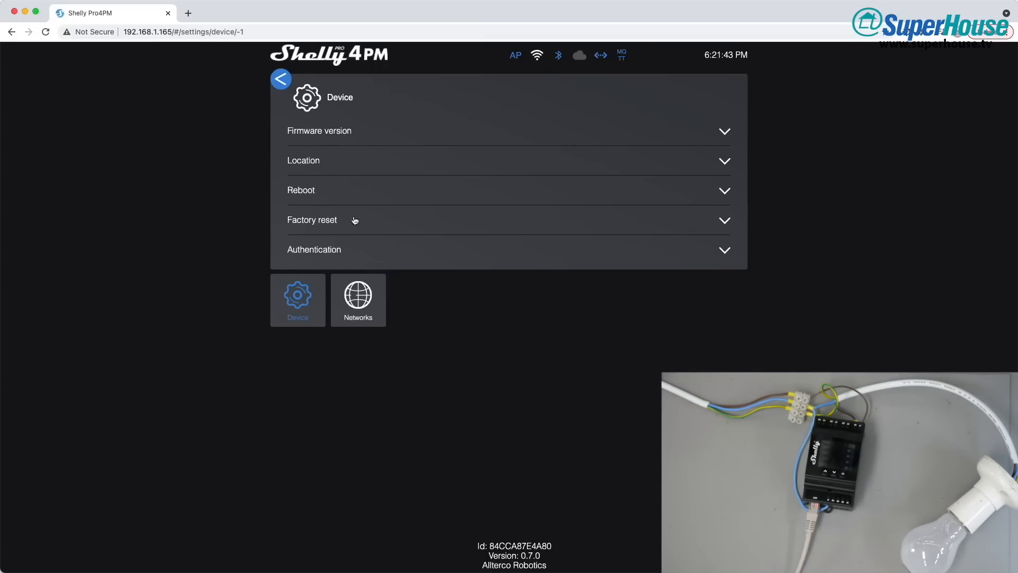
click(357, 298)
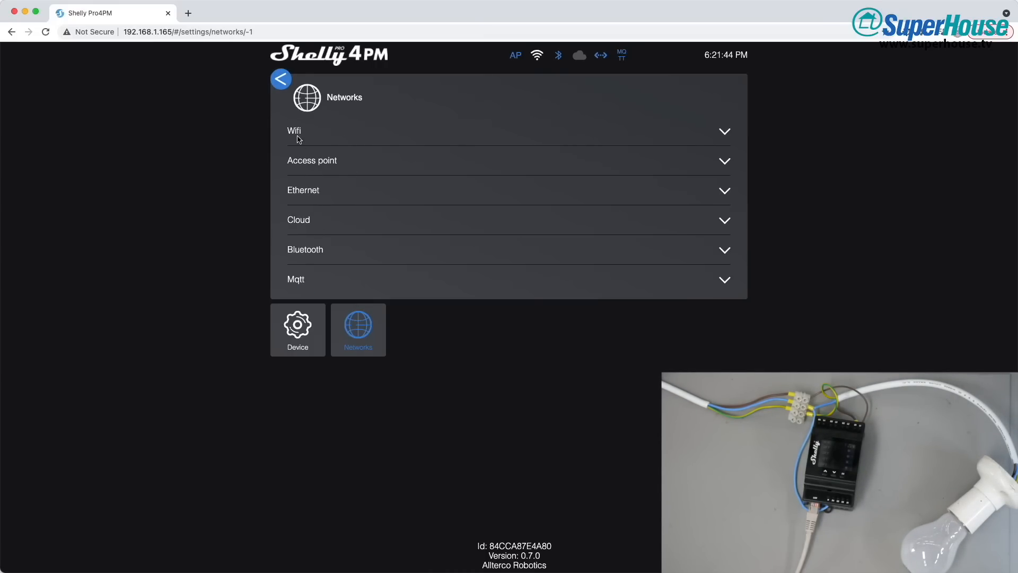
click(293, 130)
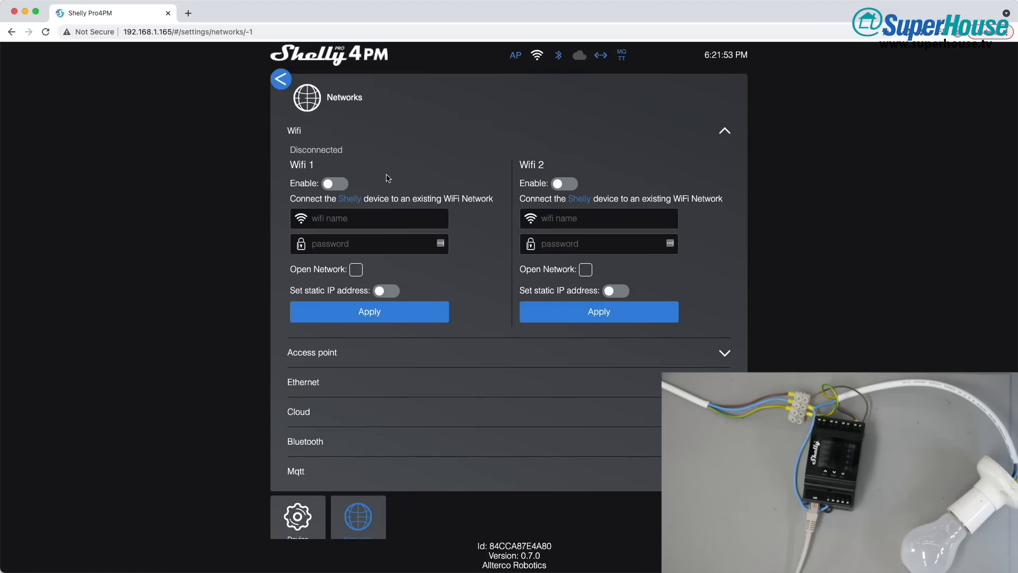
click(723, 130)
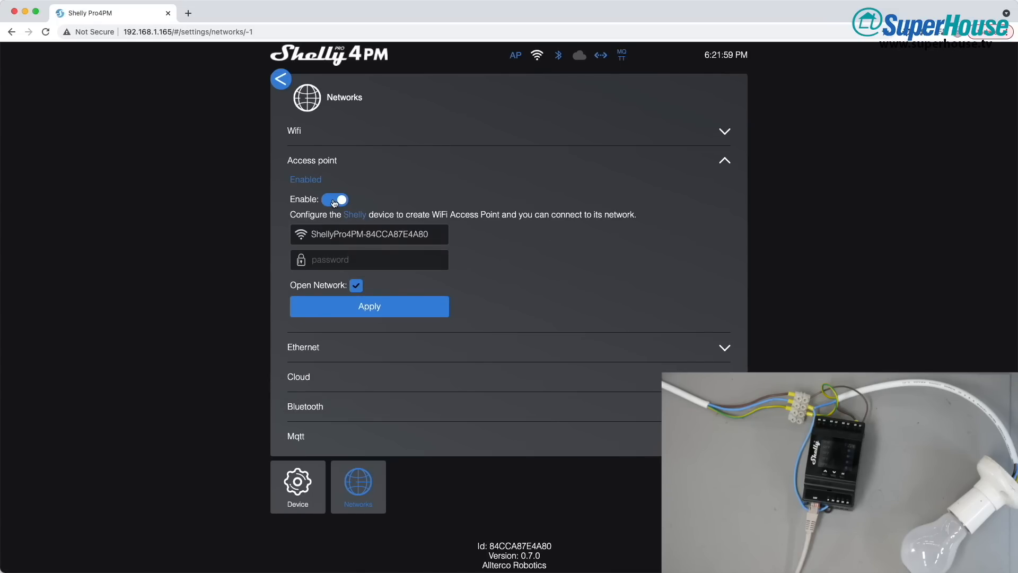
click(334, 199)
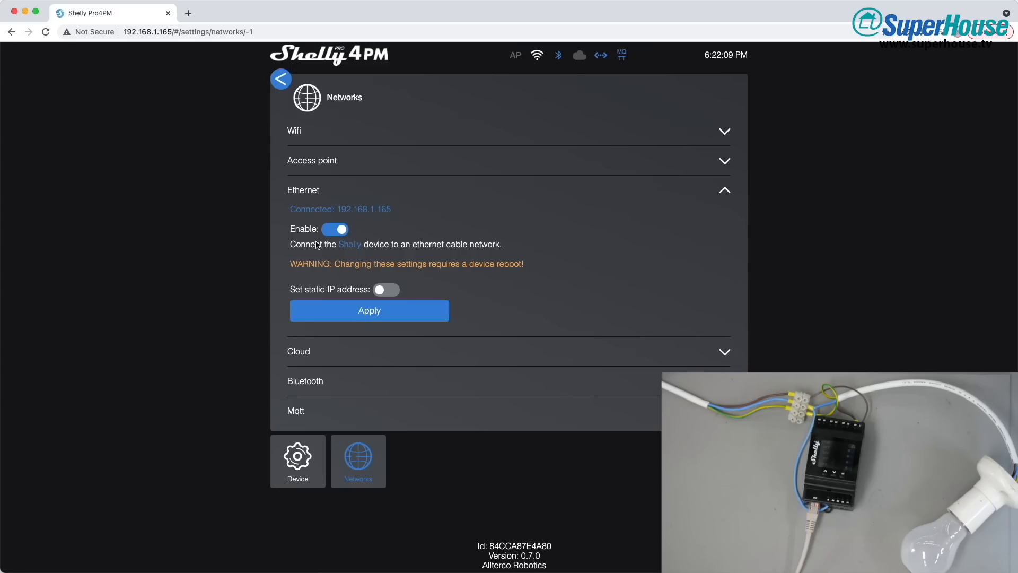
mouse_move(316, 172)
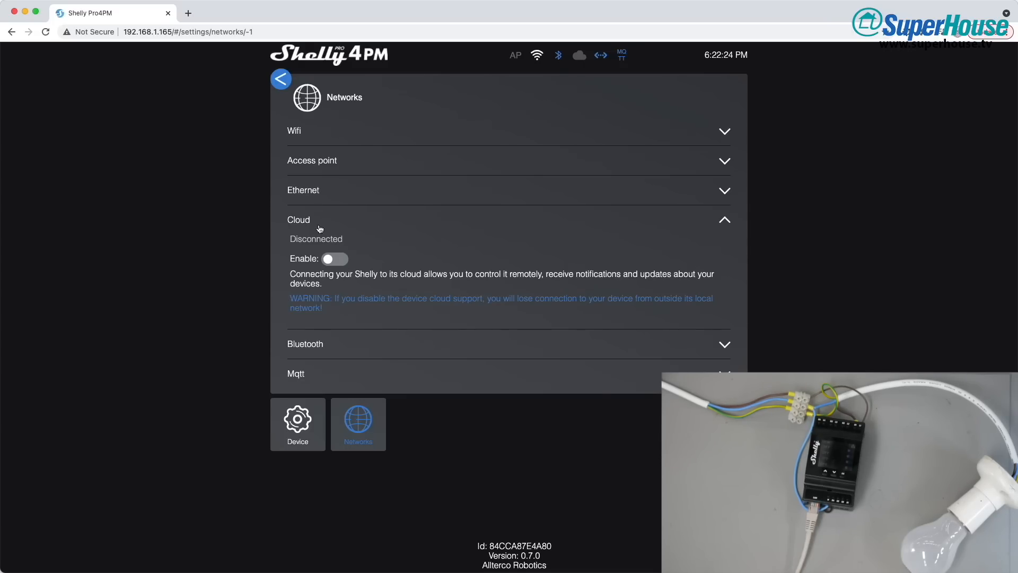
mouse_move(305, 222)
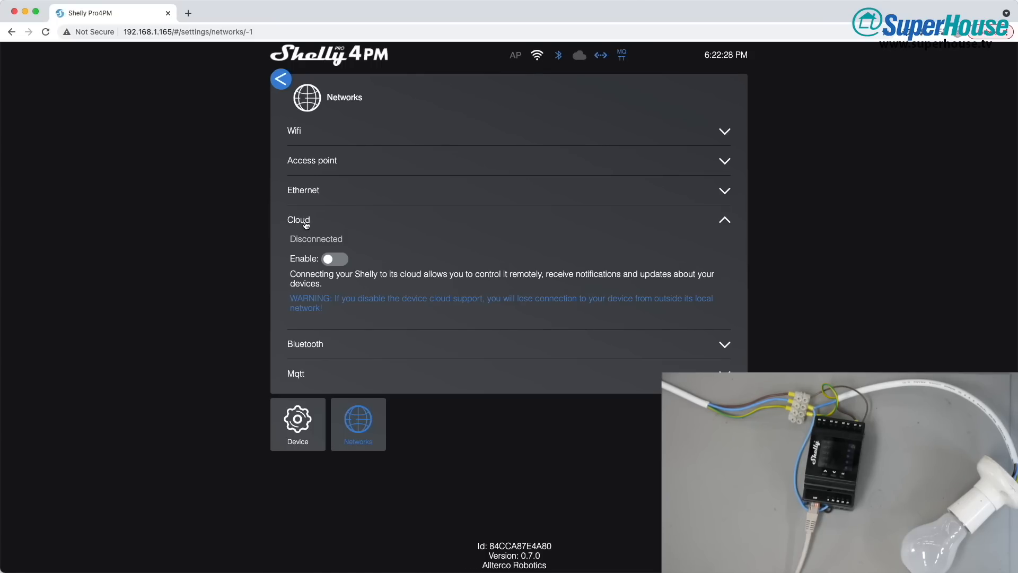
- Review the MQTT settings with broker 192.168.1.111 and plain MQTT connection type
click(299, 220)
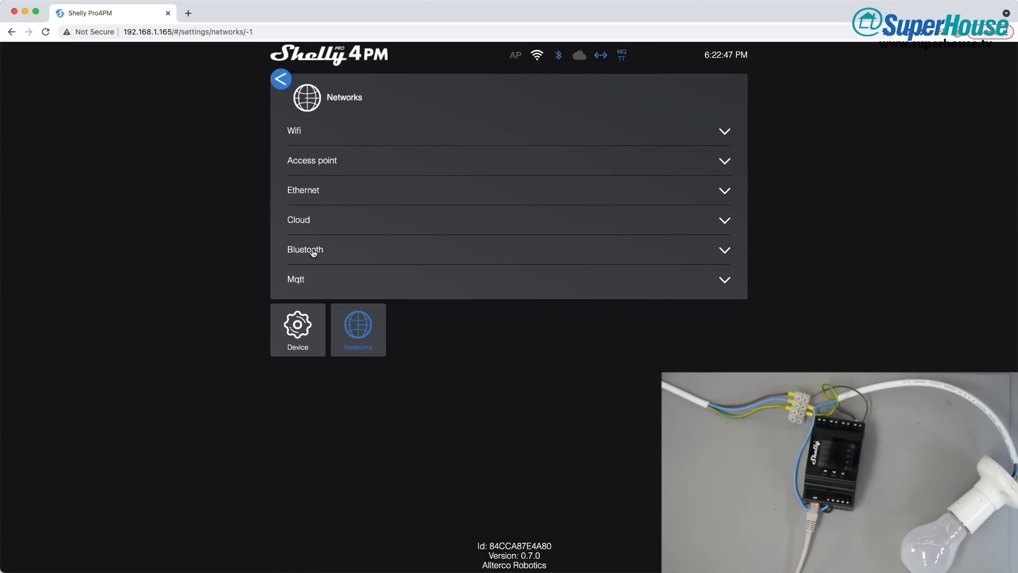
mouse_move(306, 277)
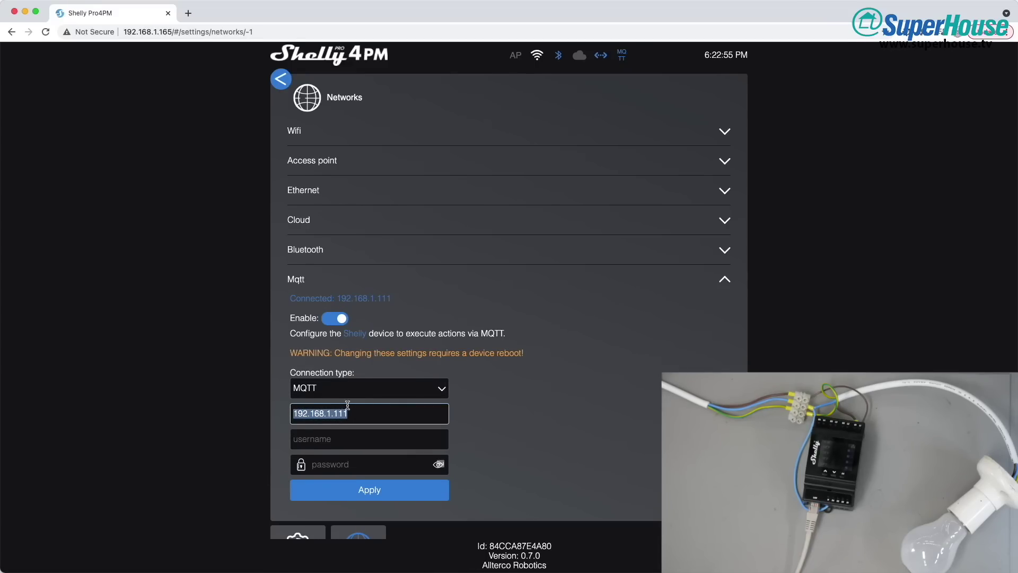
click(343, 413)
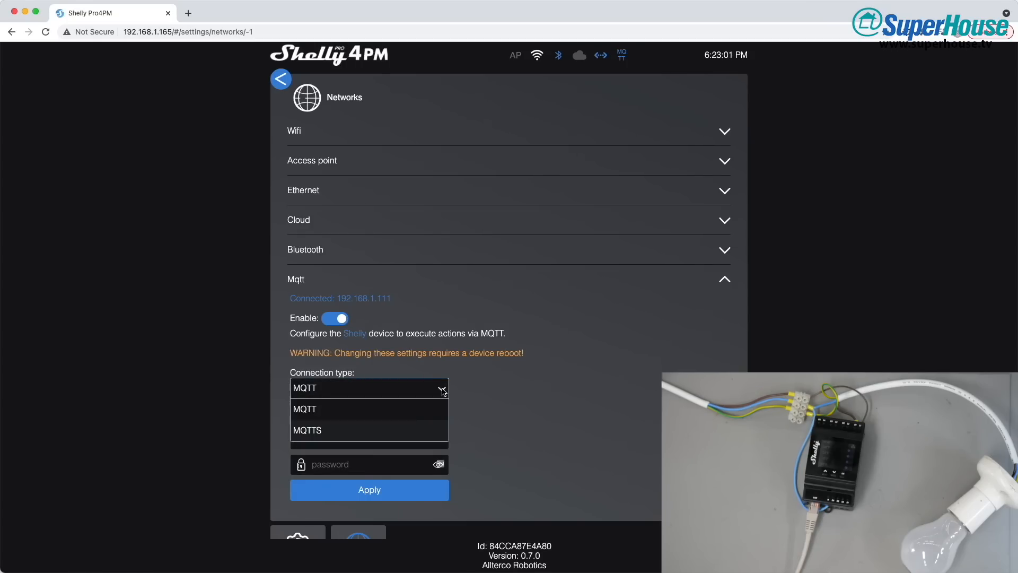
mouse_move(309, 431)
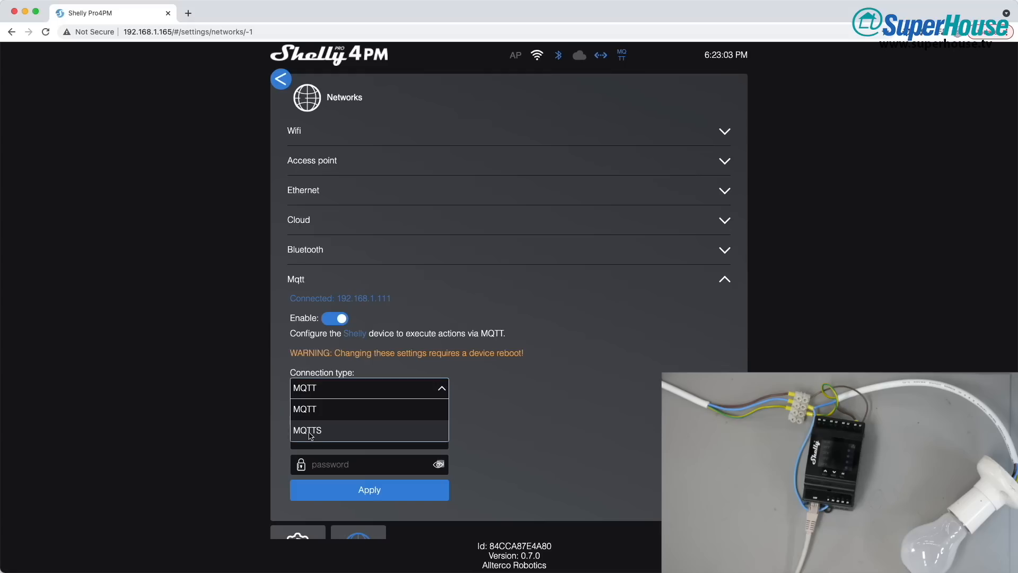
mouse_move(482, 397)
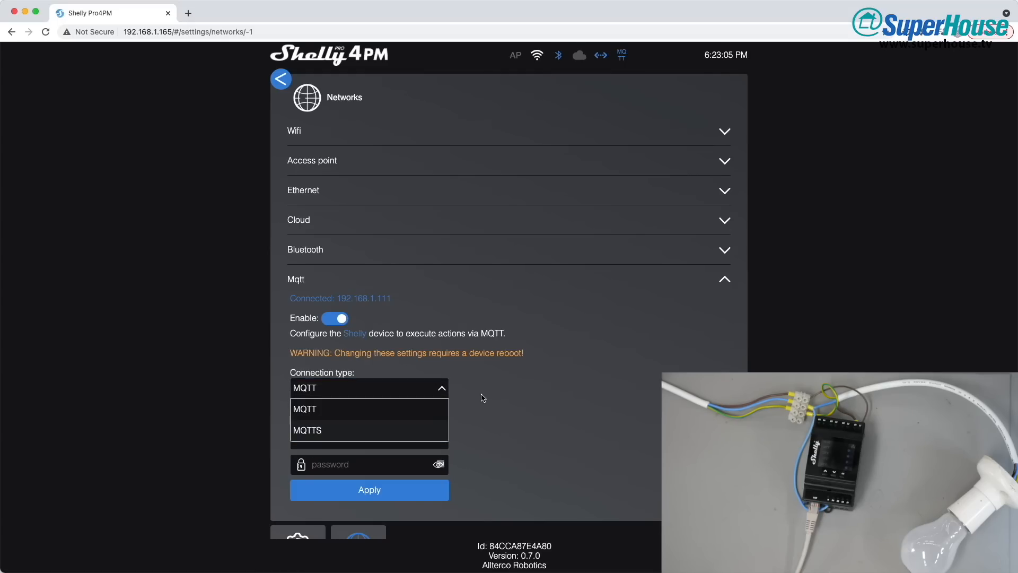
click(304, 408)
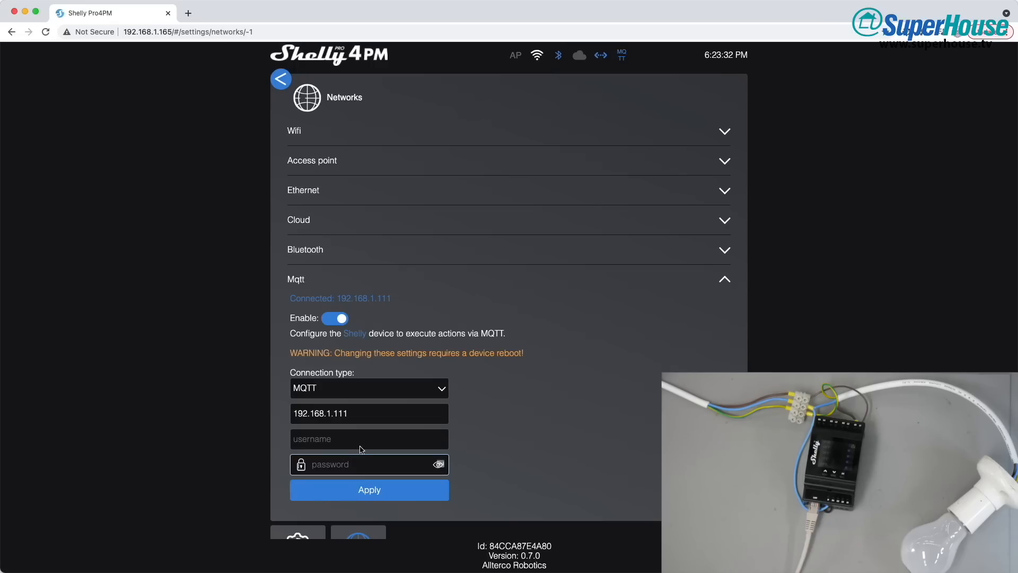
click(369, 412)
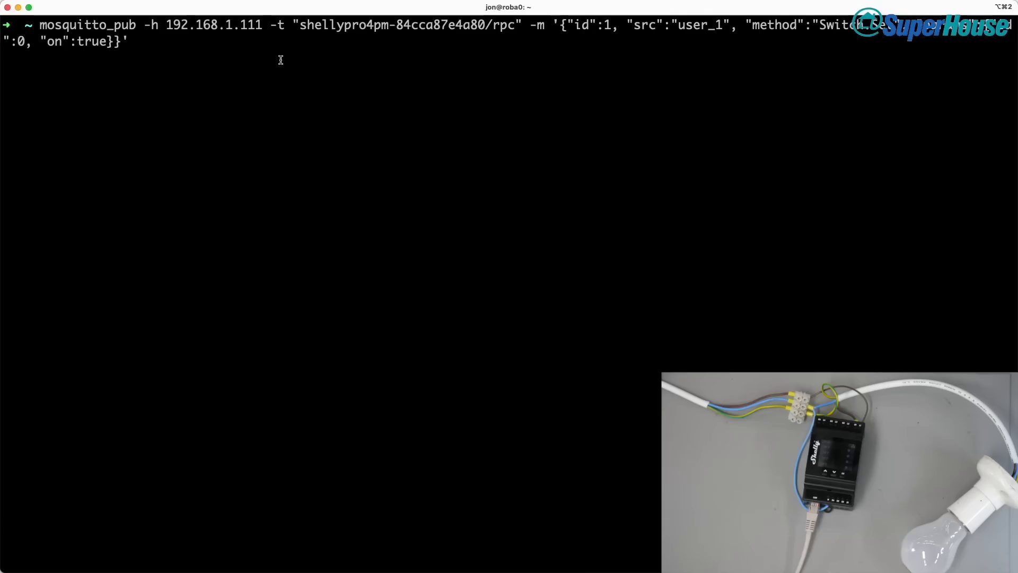
mouse_move(219, 39)
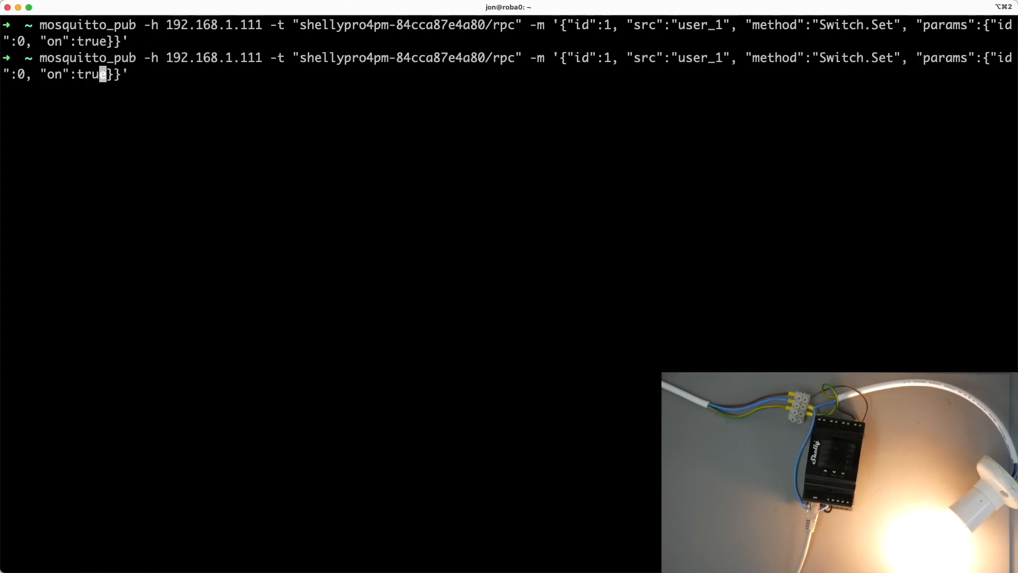
- Publish Switch.Set commands turning output 0 off and then output 1 off
text(f)
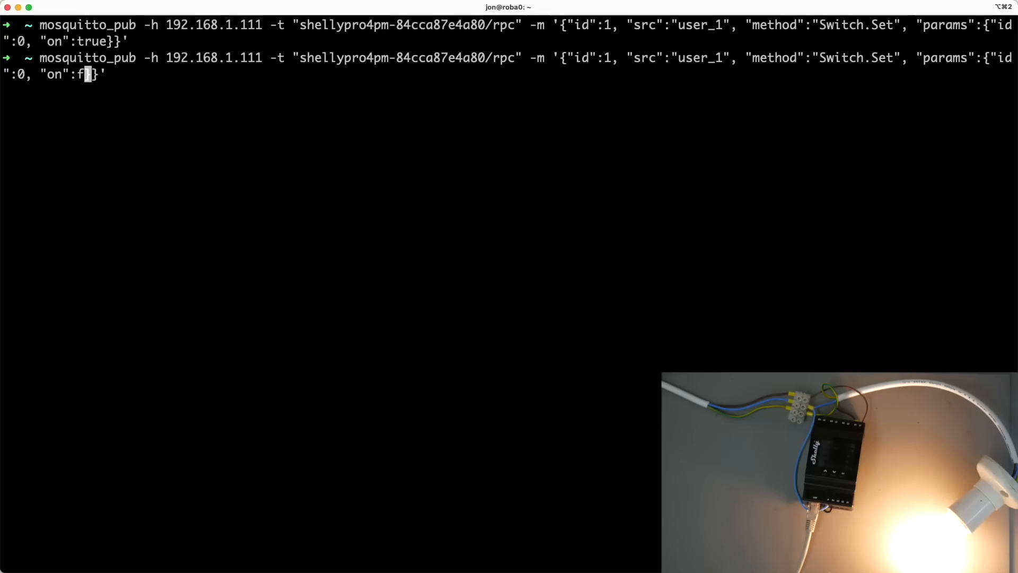
text(alse)
key(Return)
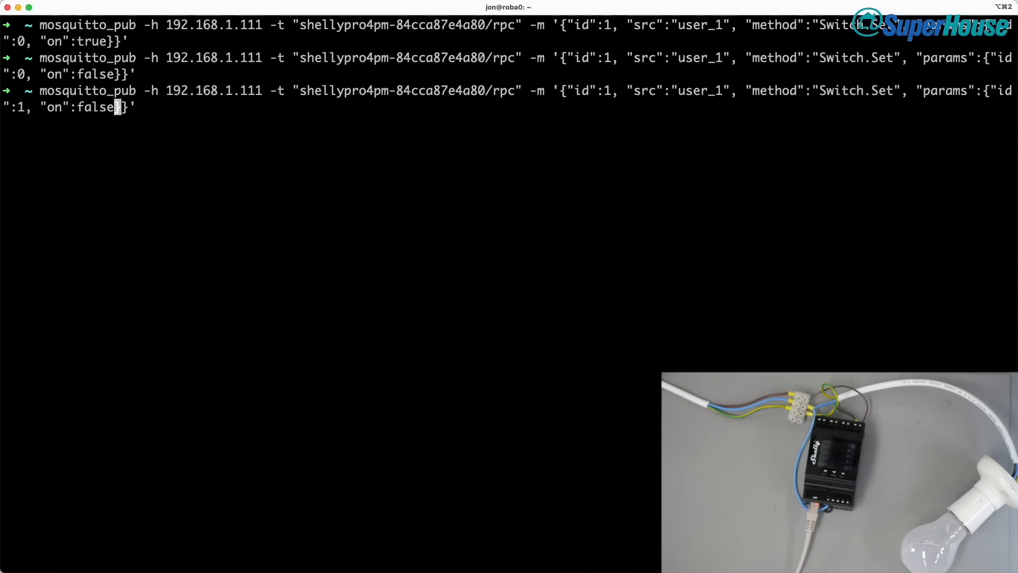
key(Return)
text(mosquitto_sub -h 192.168.1.111 -t "shellypro4pm-84cca87e4a80/events/rpc")
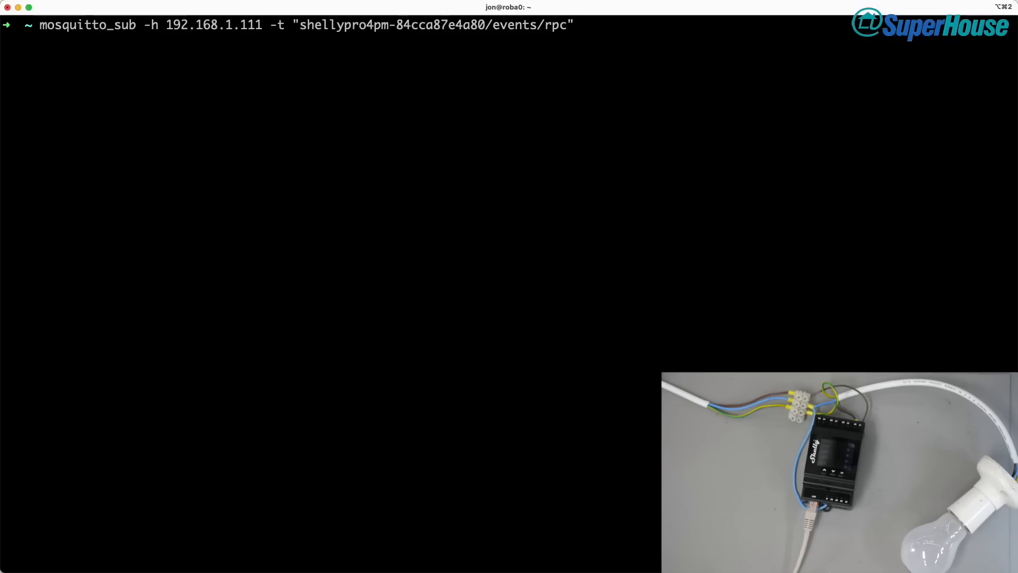
- Subscribe with mosquitto_sub to shellypro4pm-84cca87e4a80/events/rpc on 192.168.1.111
key(Return)
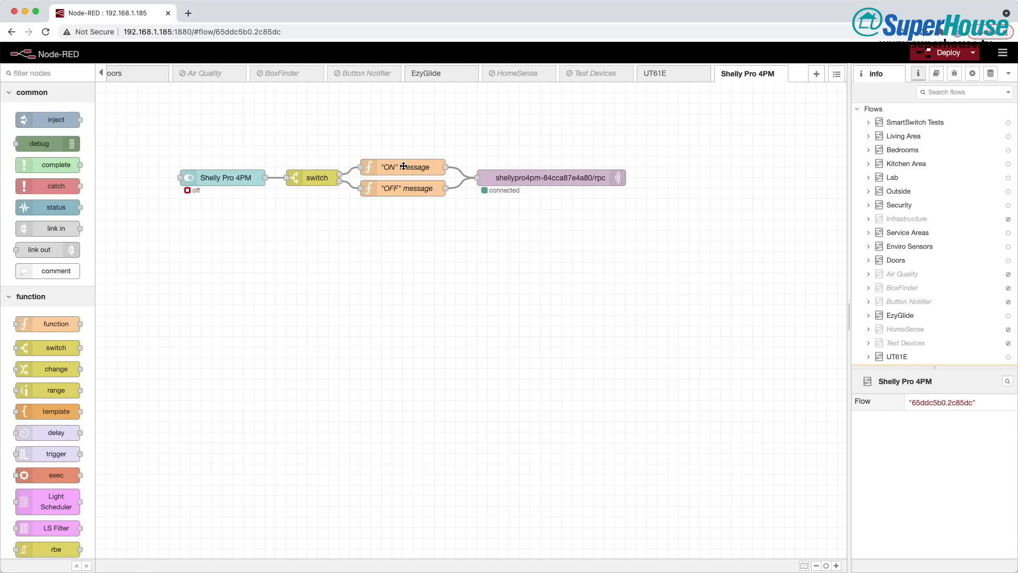
- Inspect the ON message function's Switch.Set payload, then the OFF message function's
double_click(403, 167)
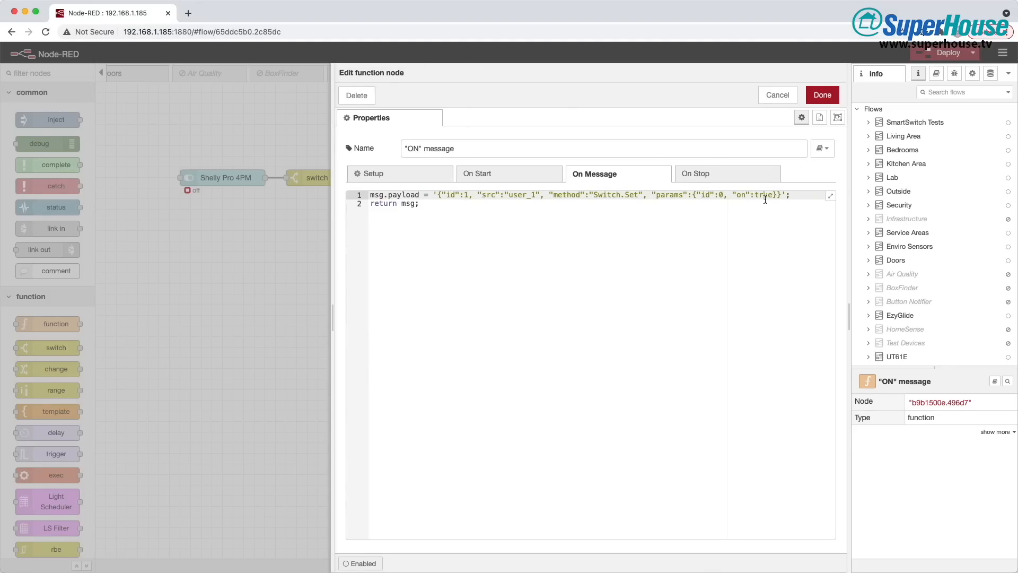
click(821, 94)
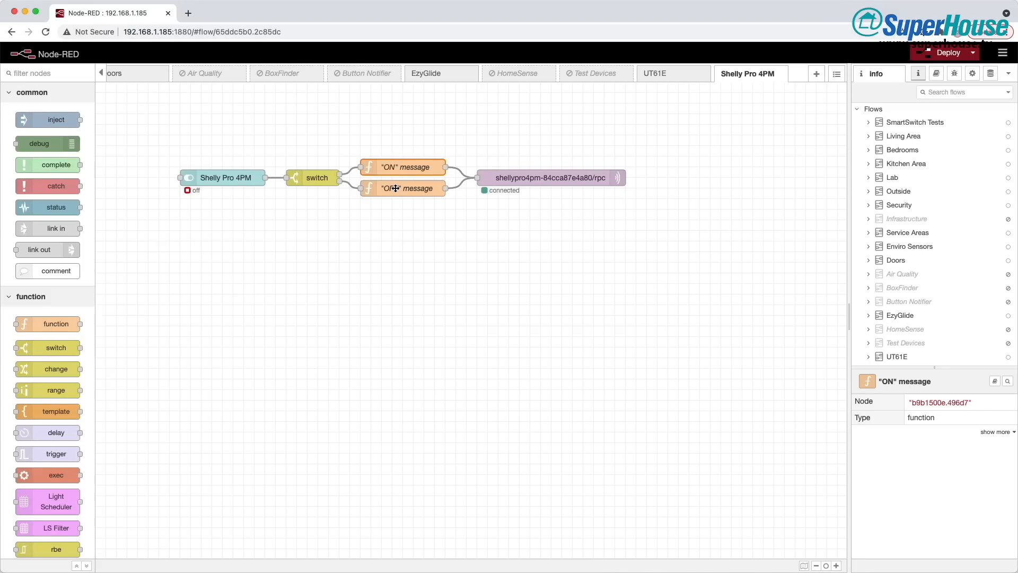
double_click(401, 189)
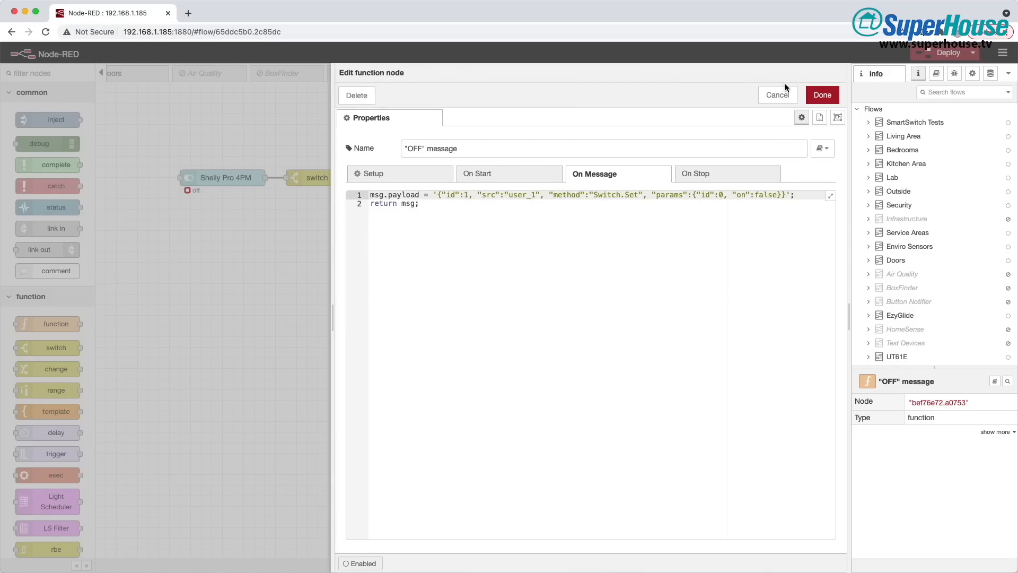